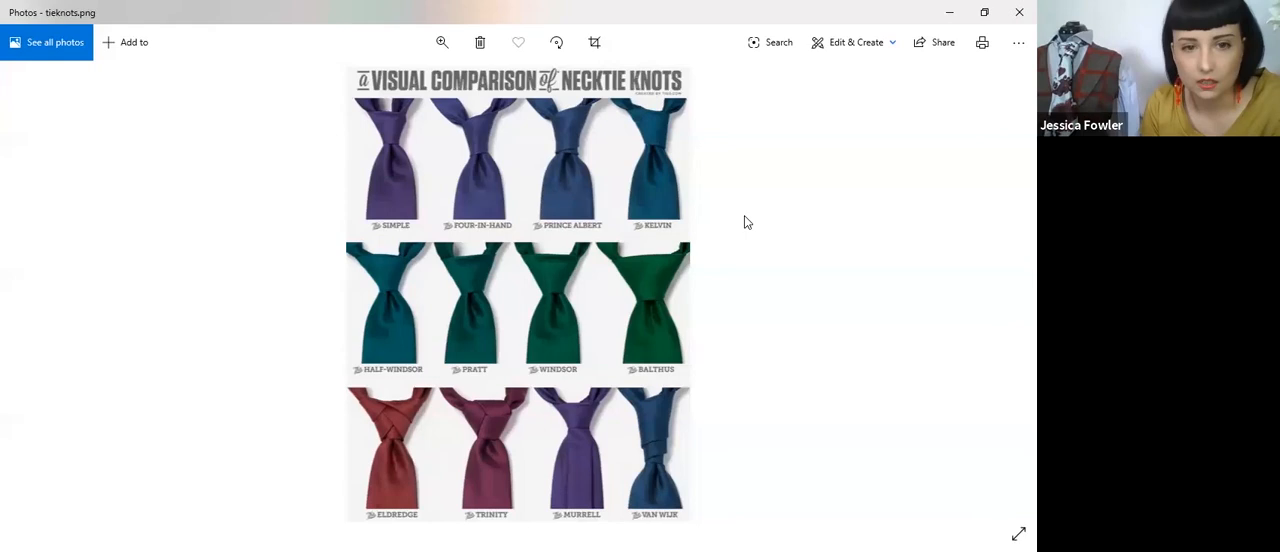
mouse_move(648, 264)
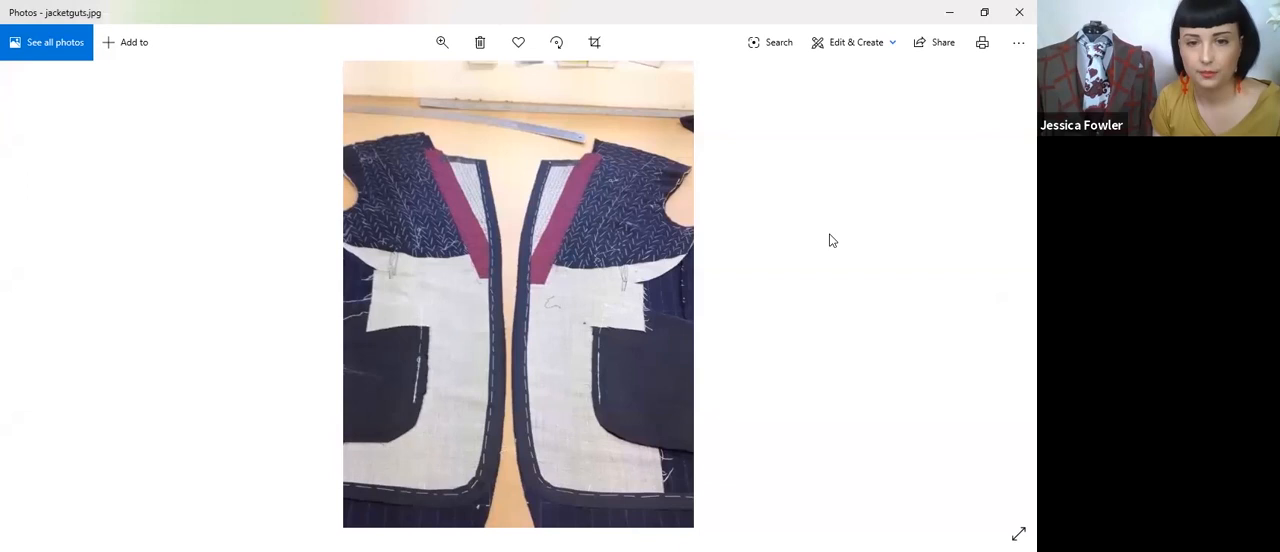
mouse_move(616, 388)
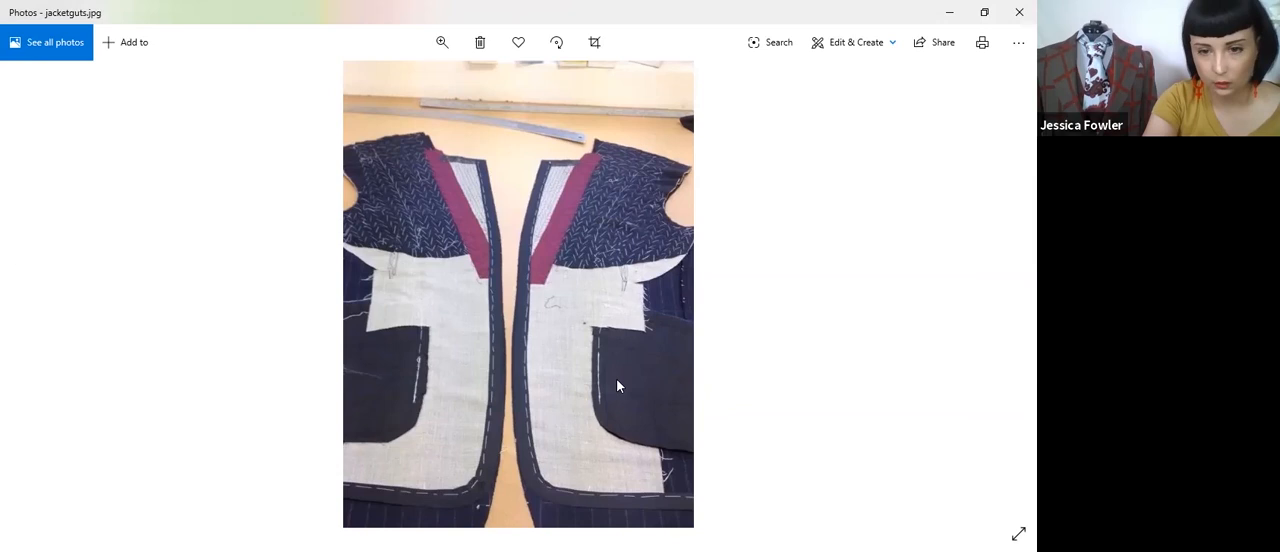
mouse_move(596, 450)
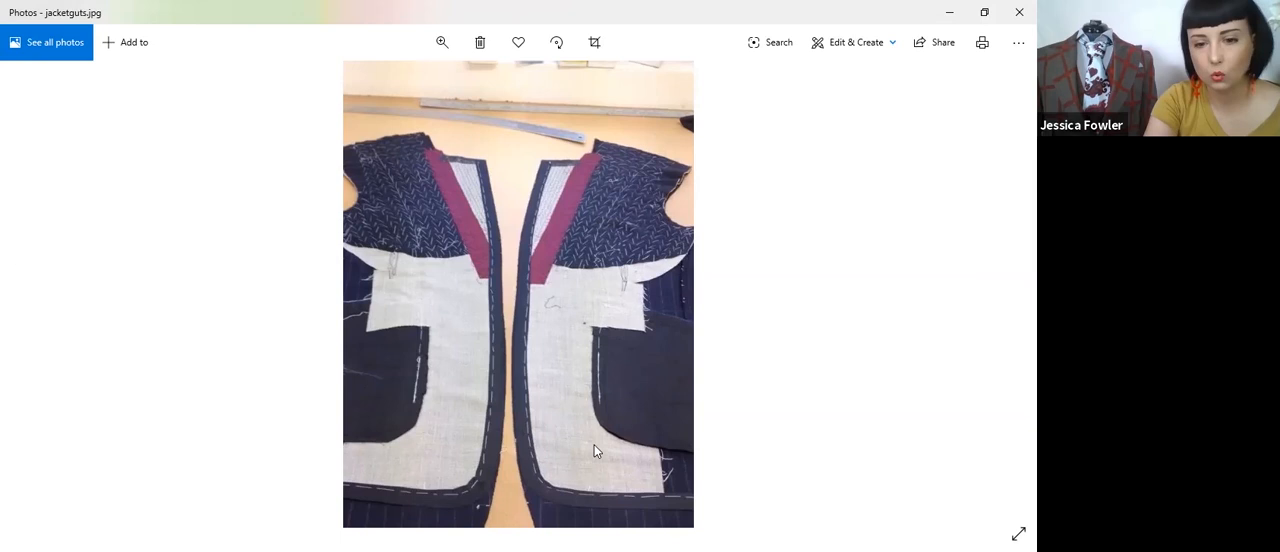
mouse_move(564, 324)
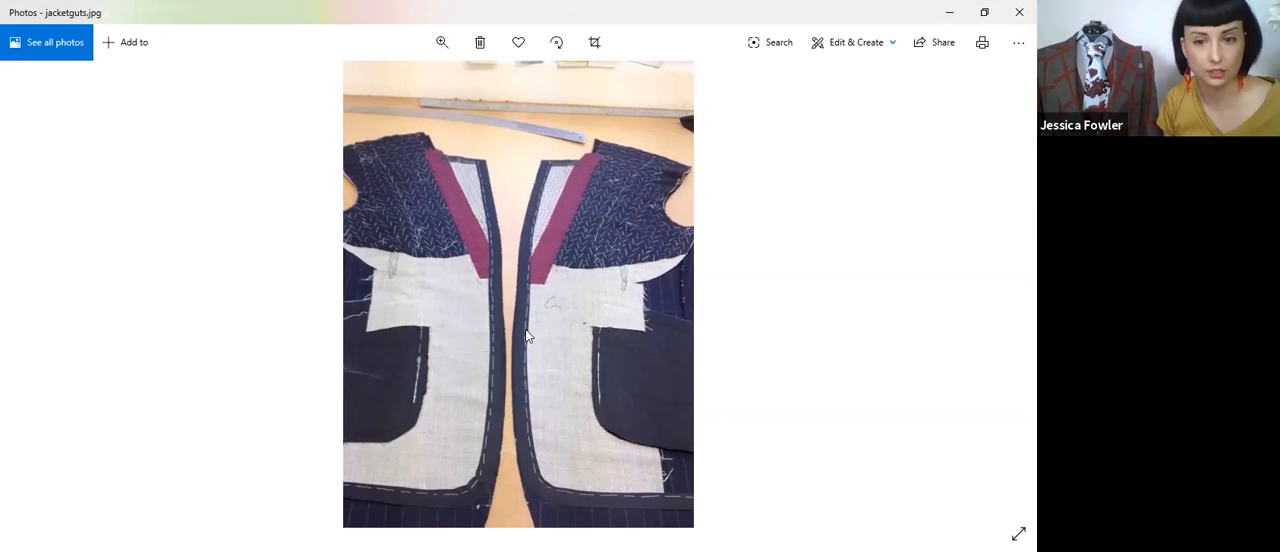
mouse_move(638, 264)
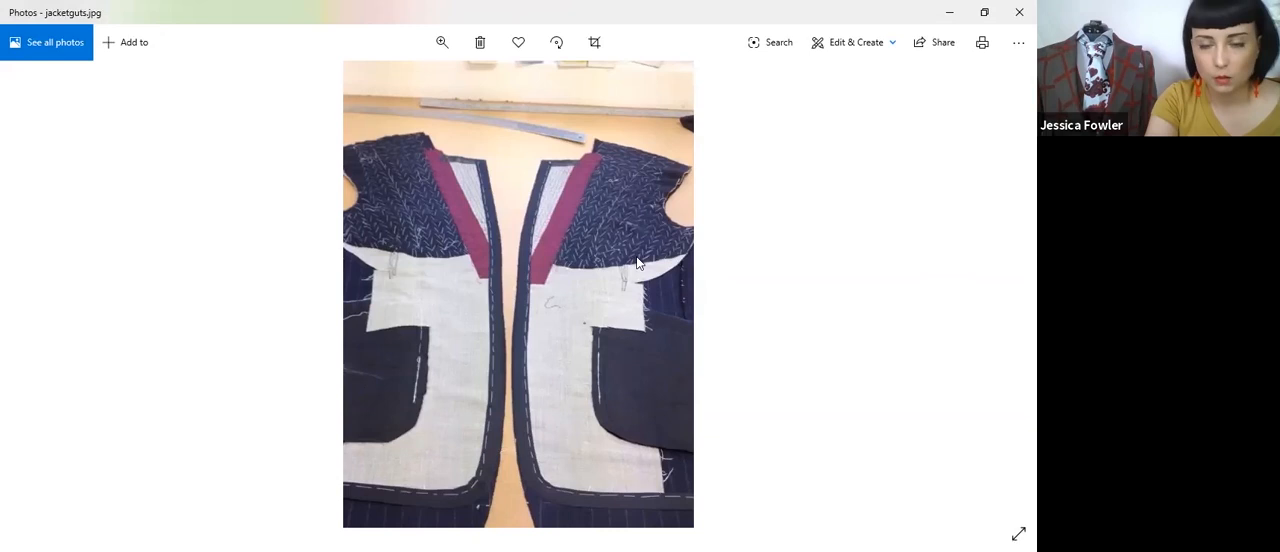
mouse_move(624, 240)
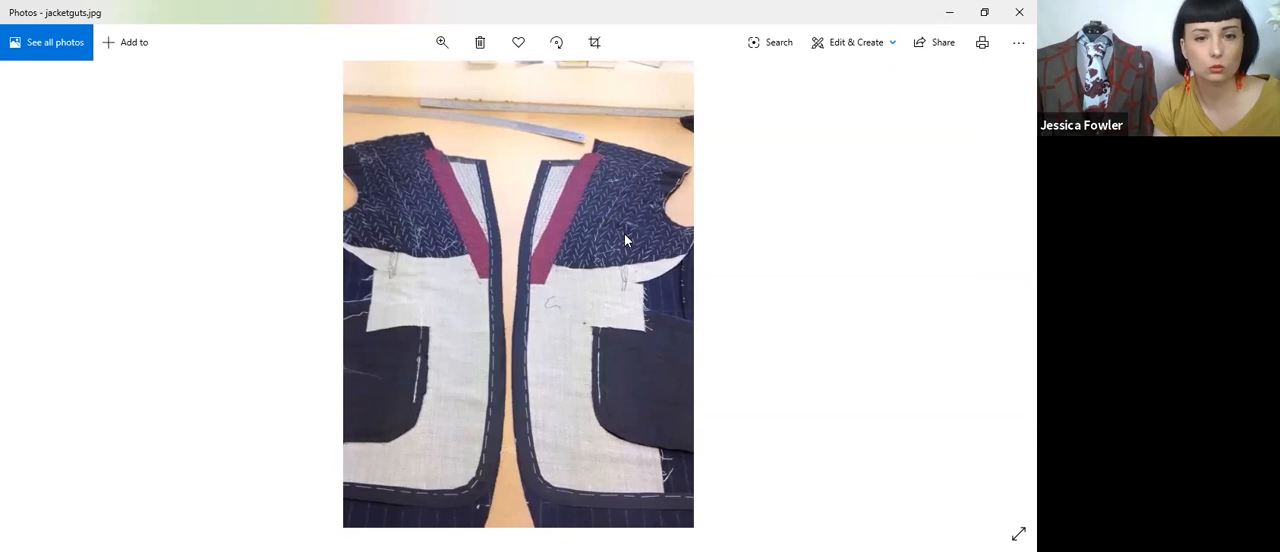
mouse_move(616, 200)
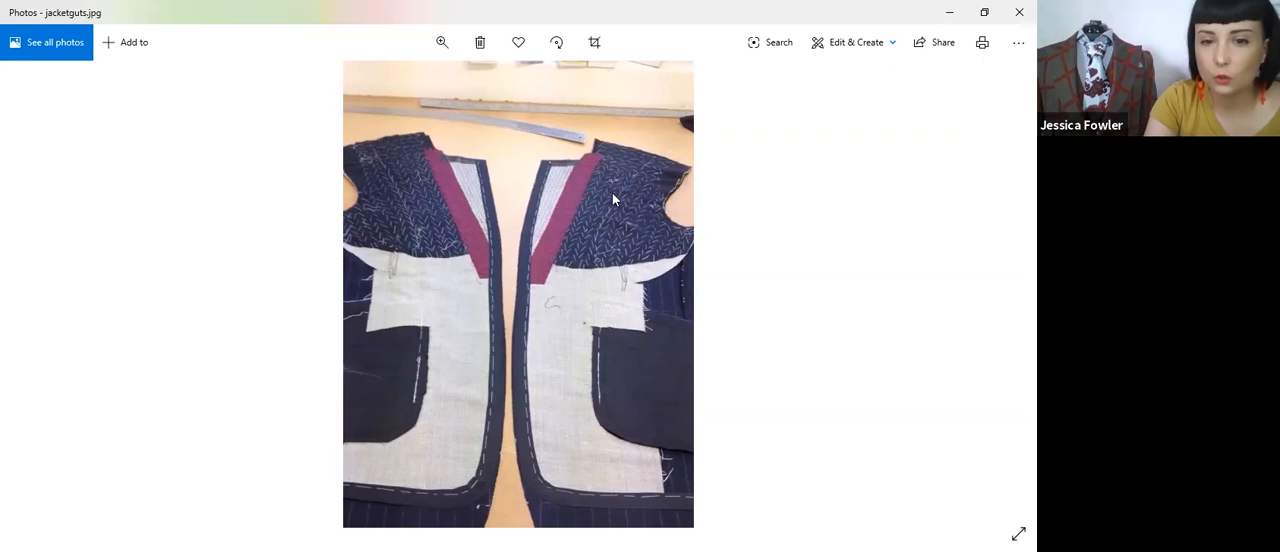
mouse_move(560, 300)
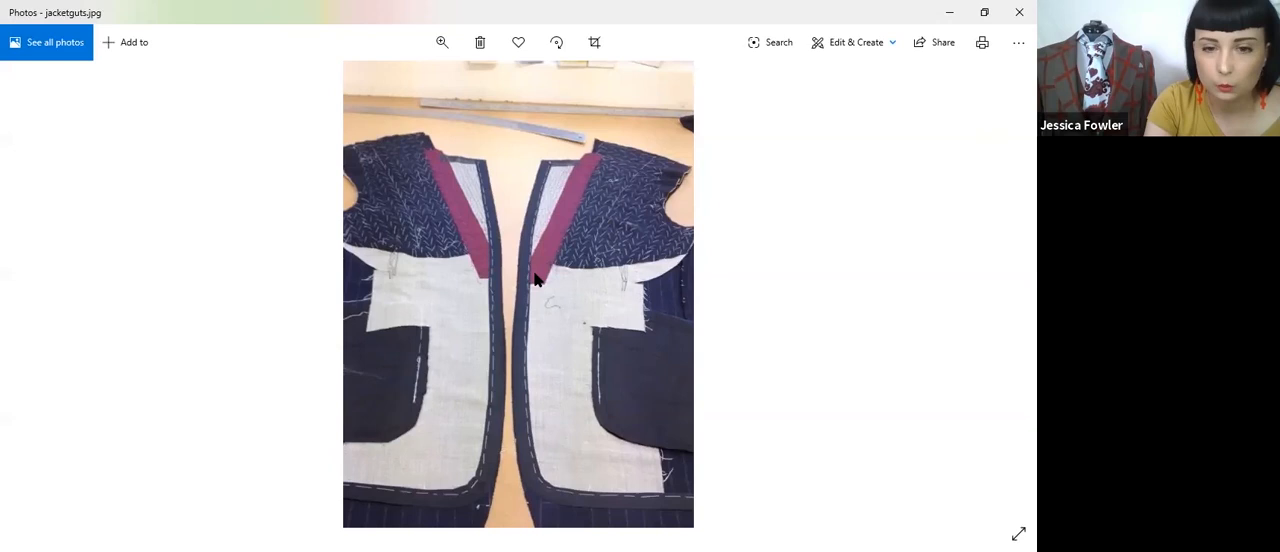
mouse_move(684, 492)
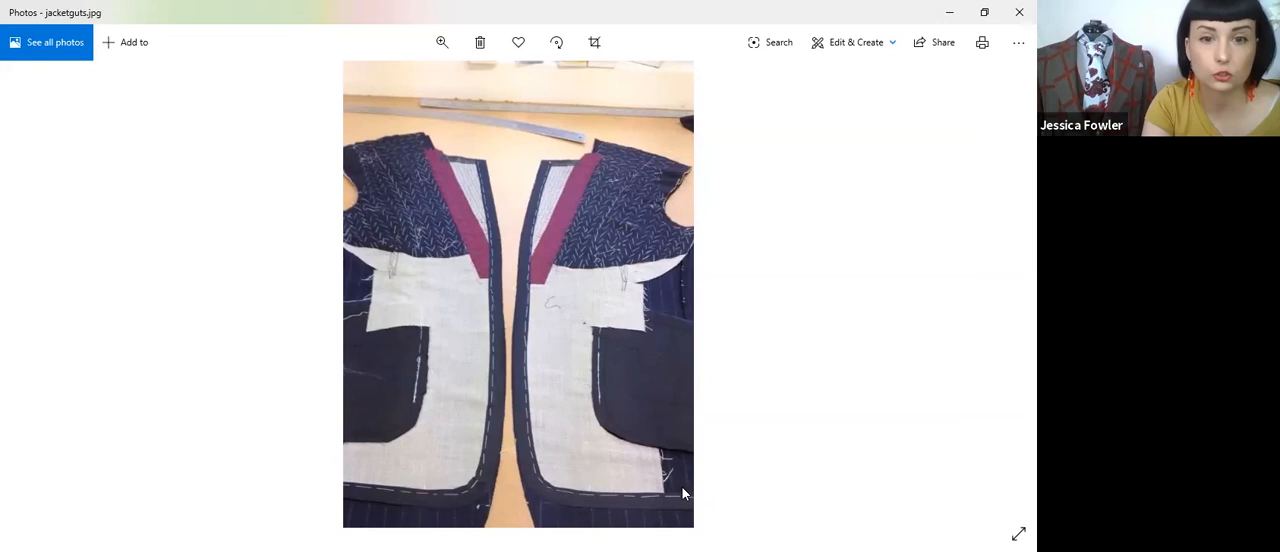
mouse_move(712, 508)
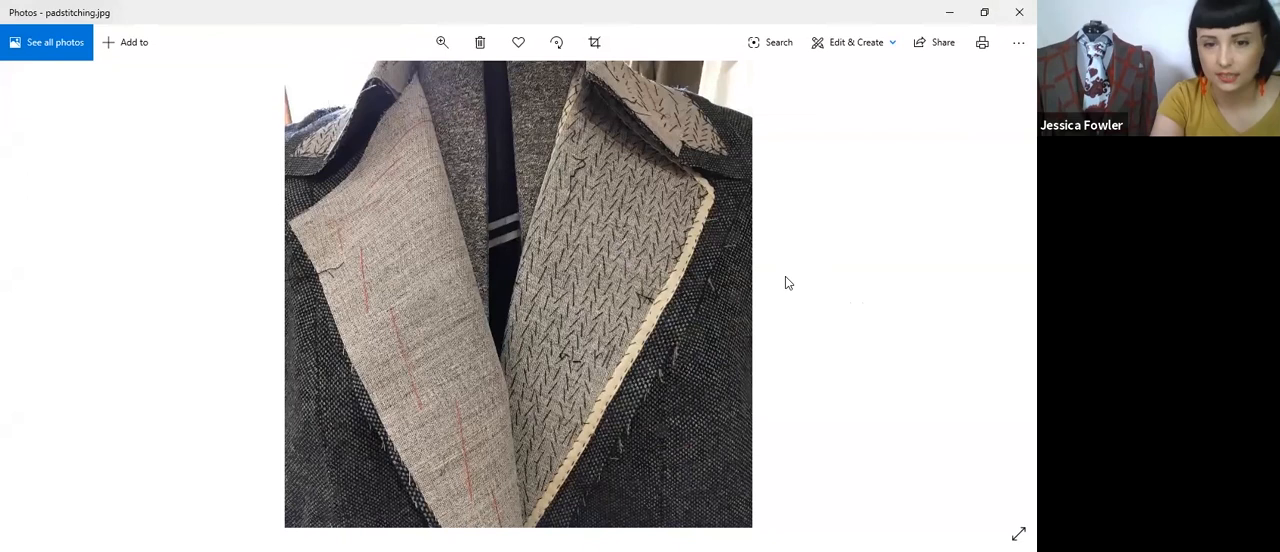
mouse_move(946, 260)
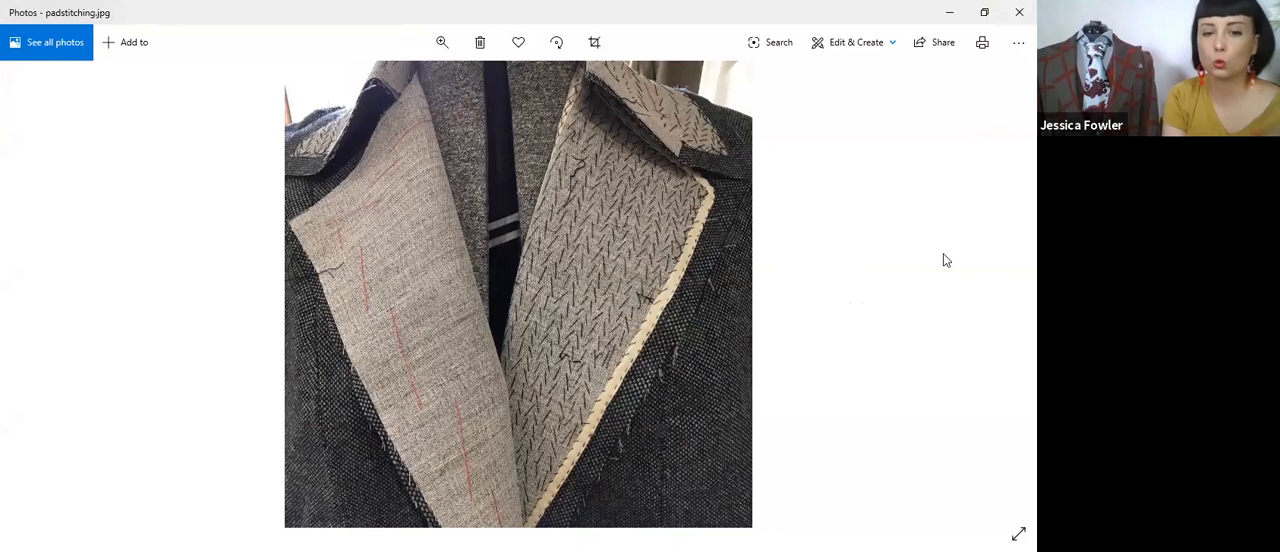
mouse_move(460, 266)
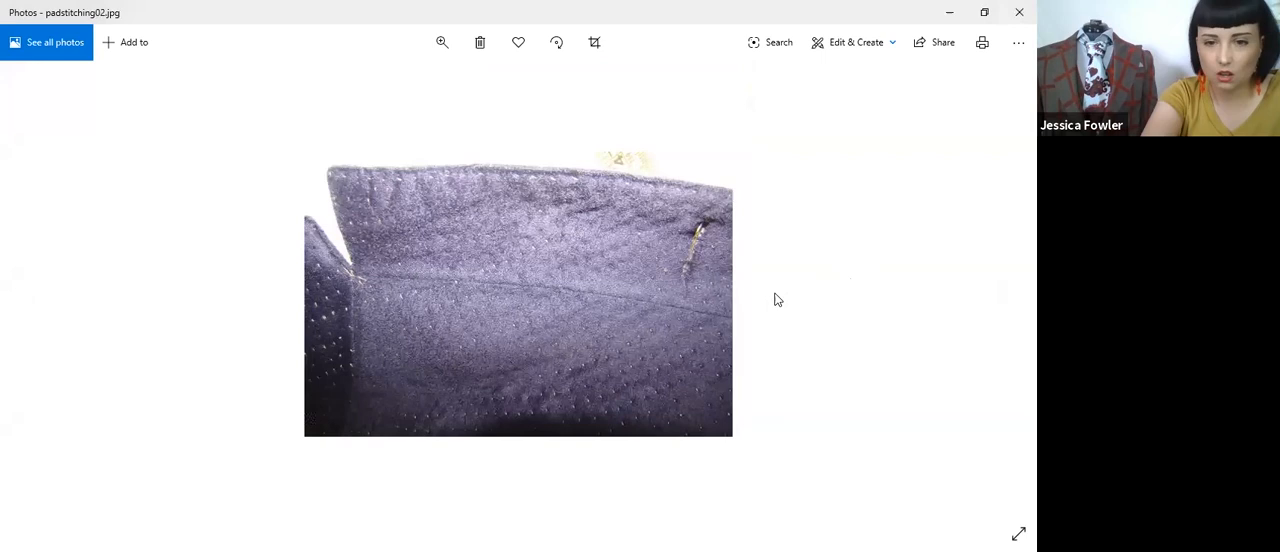
mouse_move(754, 332)
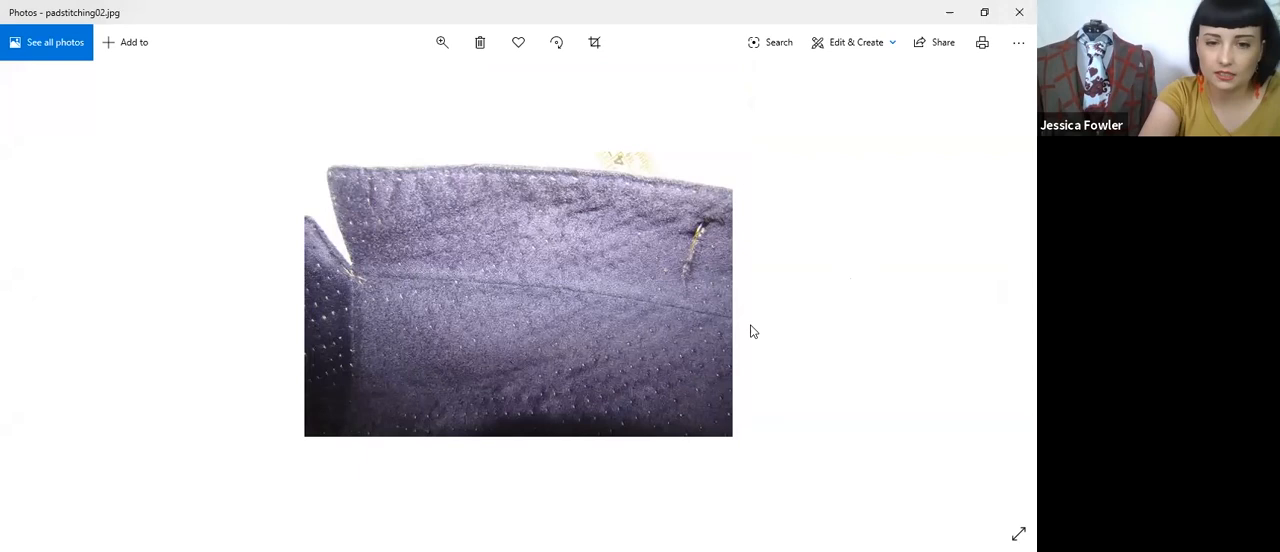
mouse_move(688, 378)
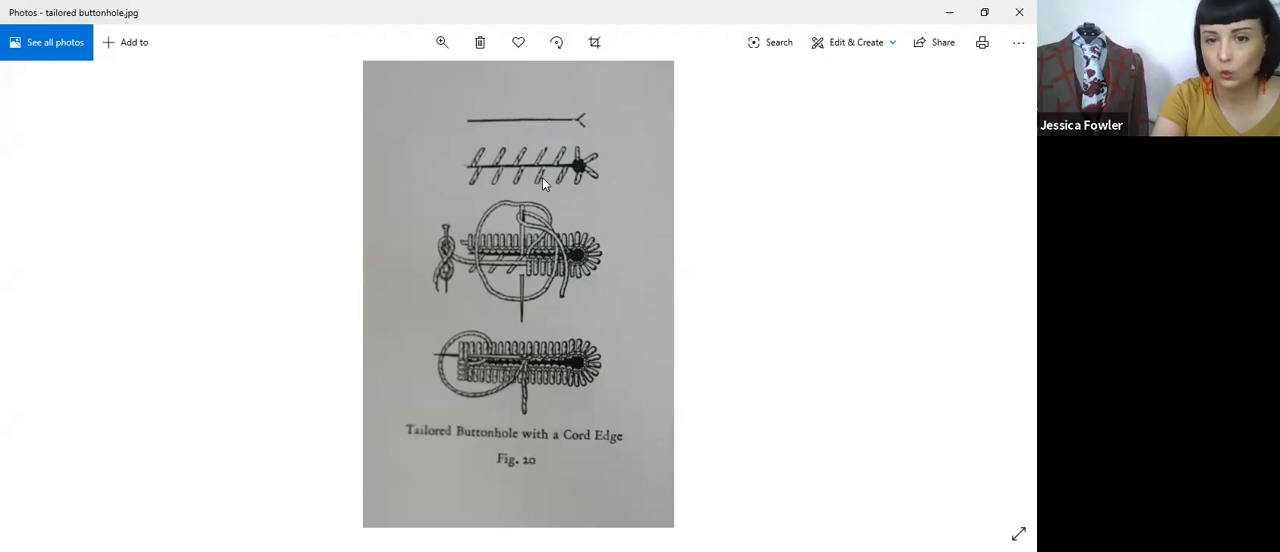
mouse_move(460, 272)
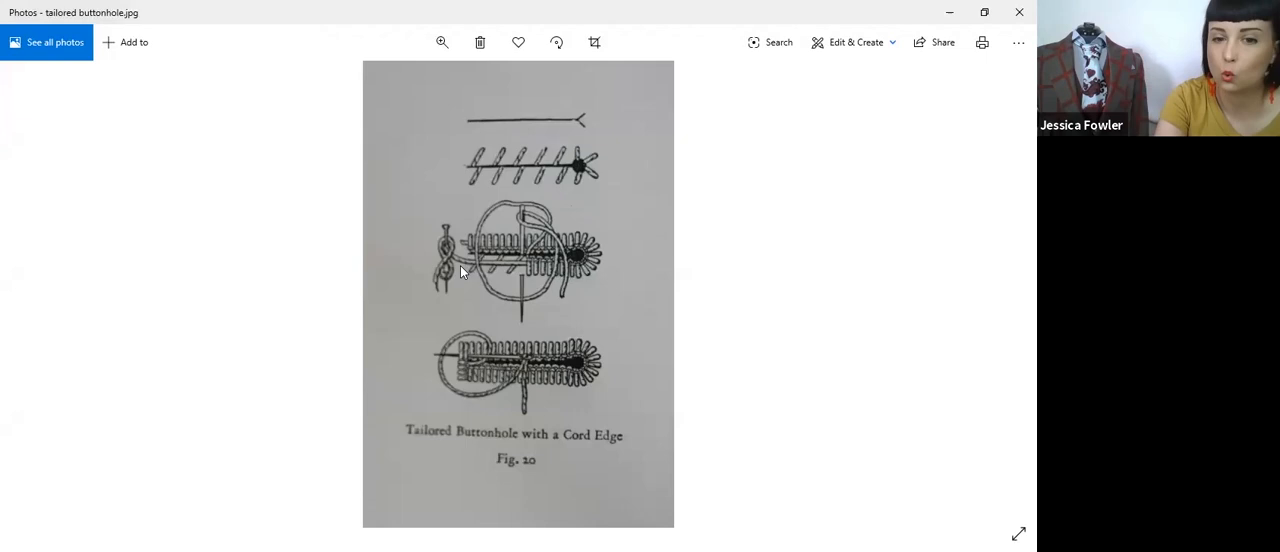
mouse_move(516, 260)
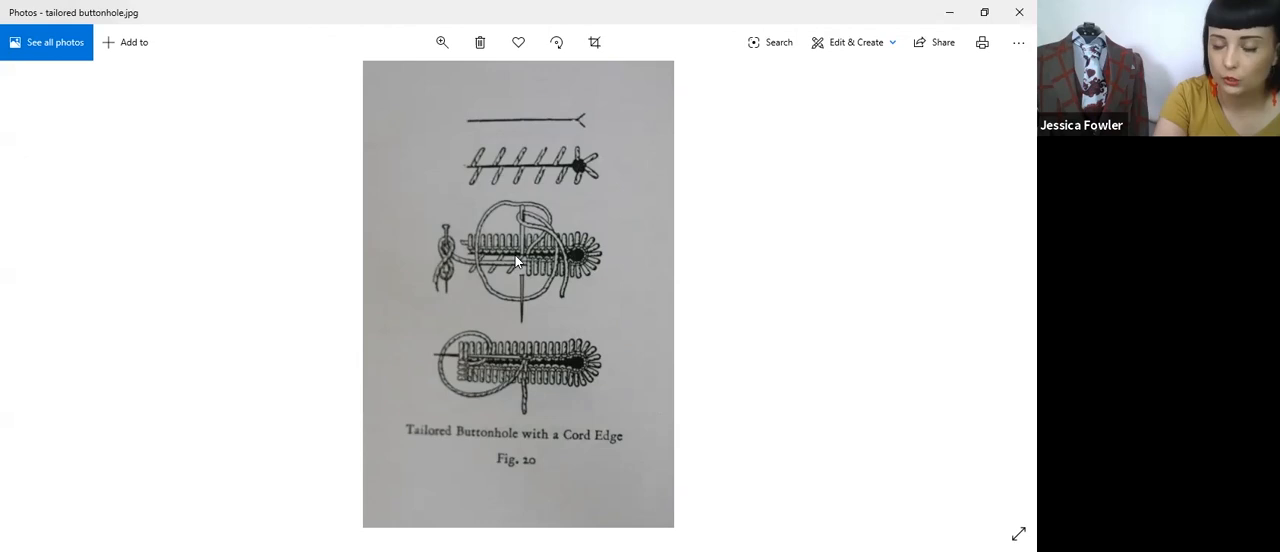